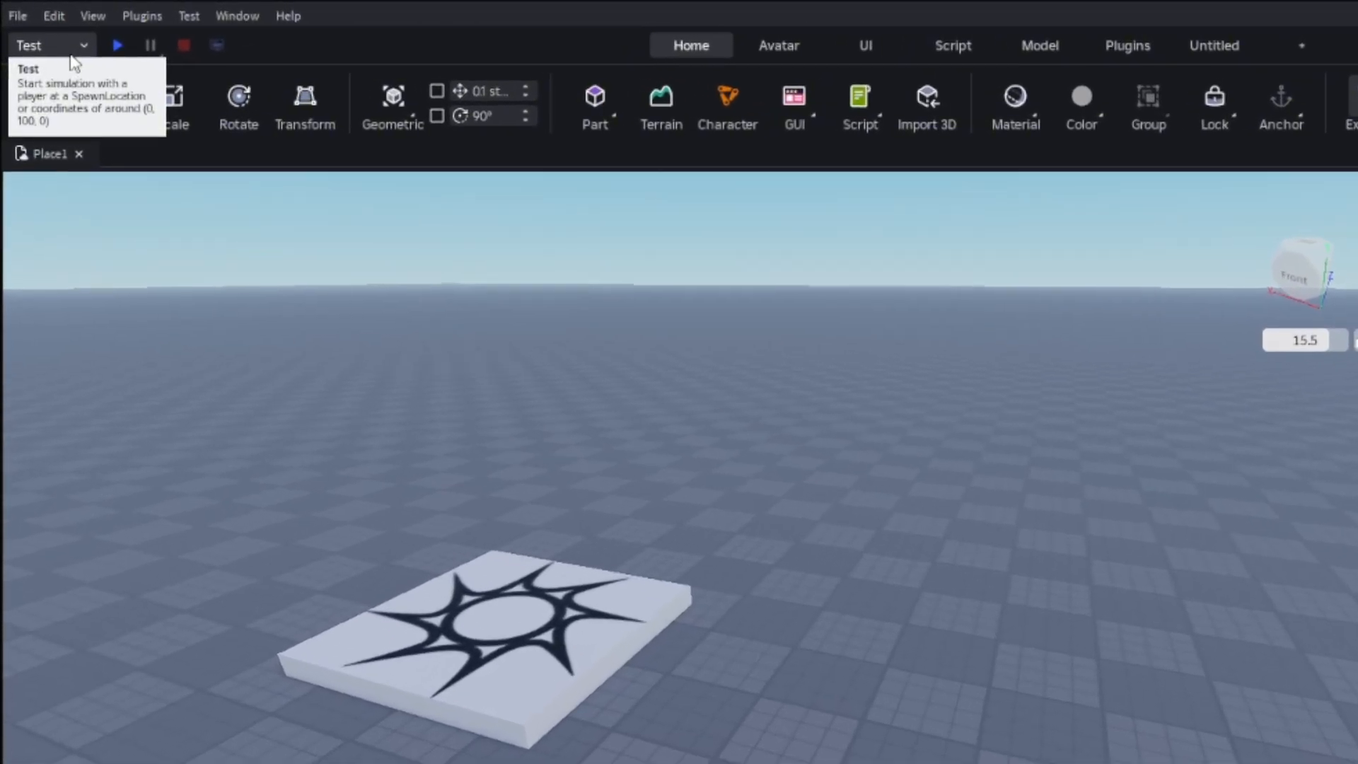
# Choose Server & Clients from the play-testing mode dropdown
pyautogui.click(82, 45)
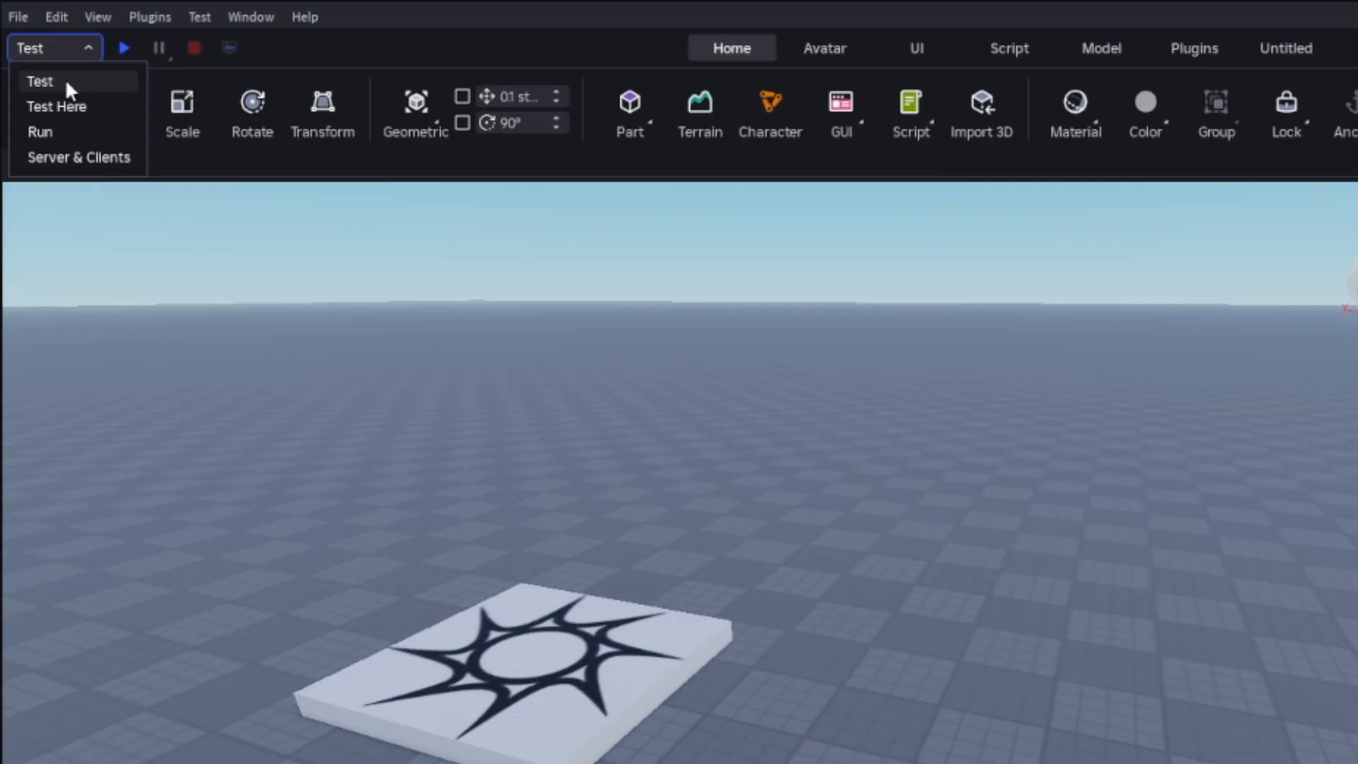
pyautogui.moveTo(61, 132)
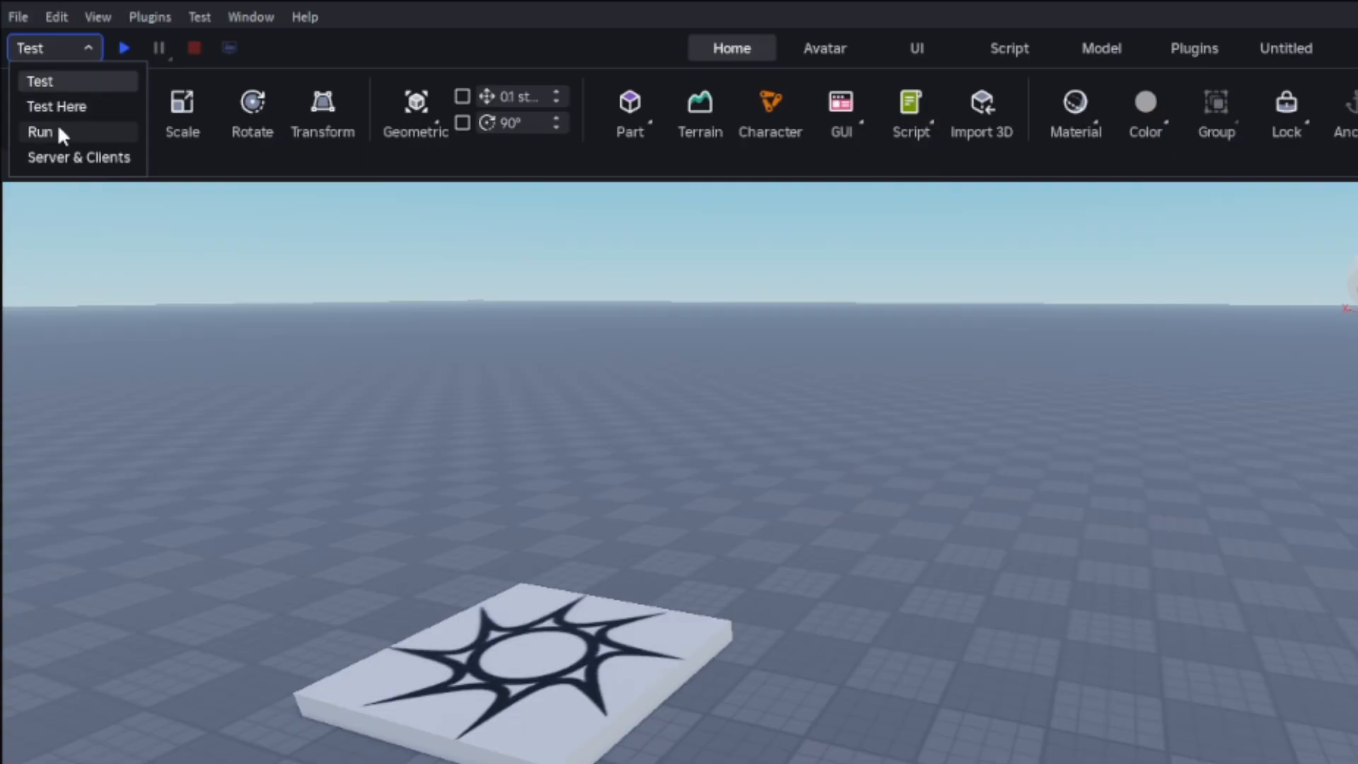
pyautogui.moveTo(62, 174)
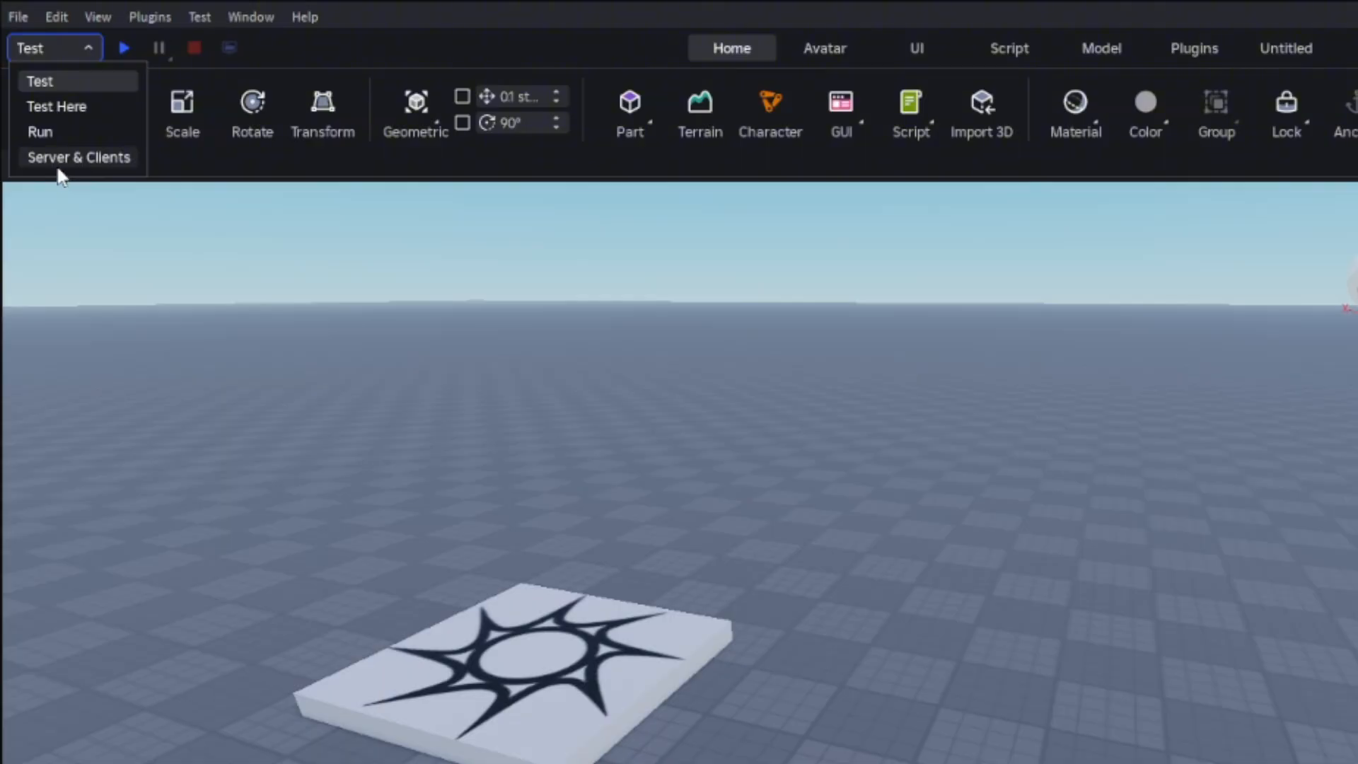
pyautogui.click(78, 158)
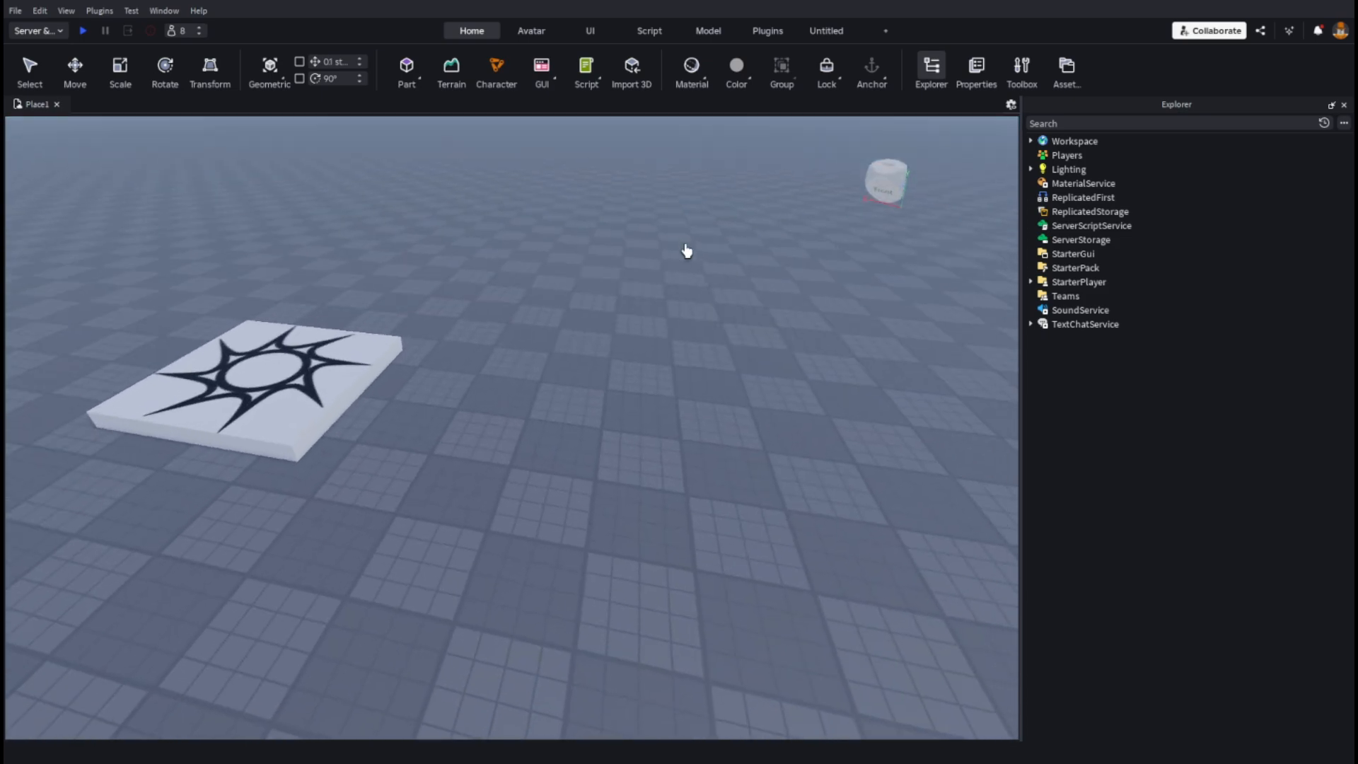
# Start the Server & Clients test so a client window opens the place
pyautogui.click(82, 30)
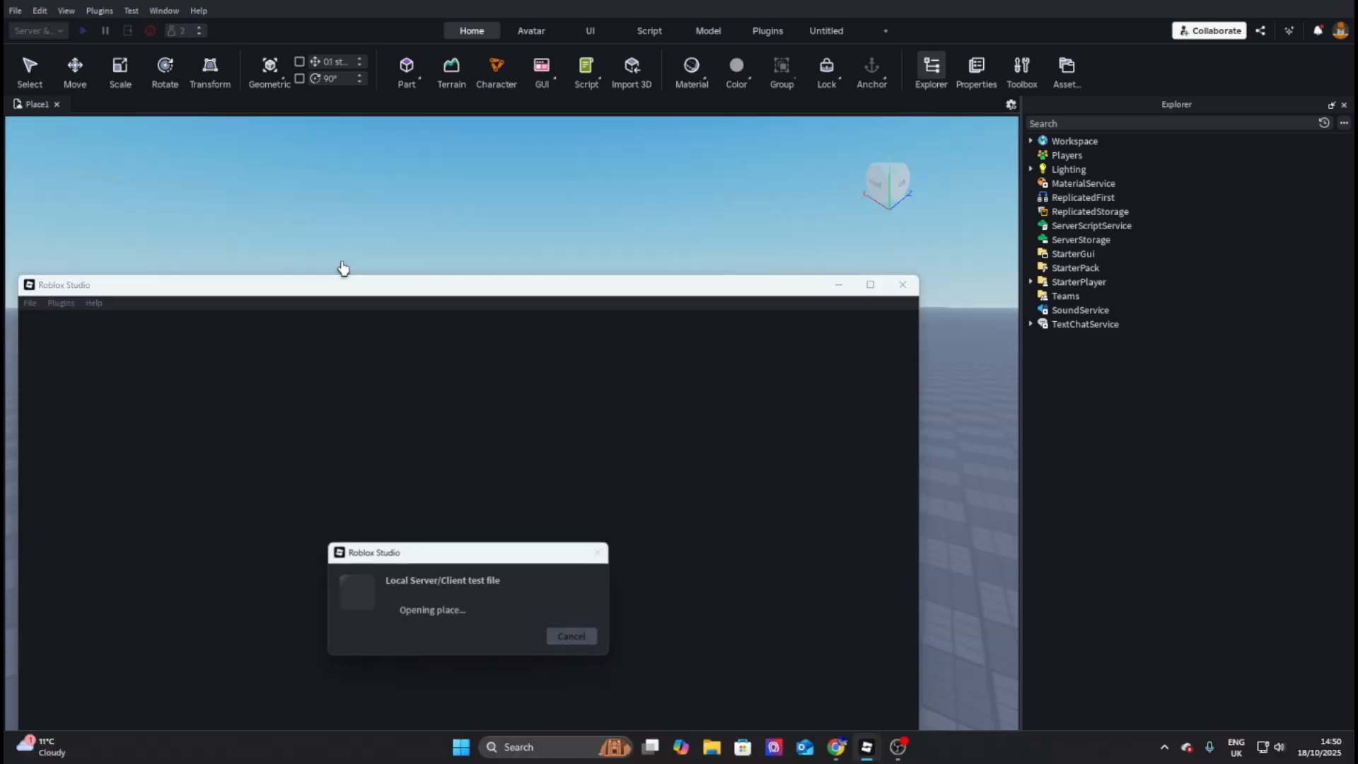